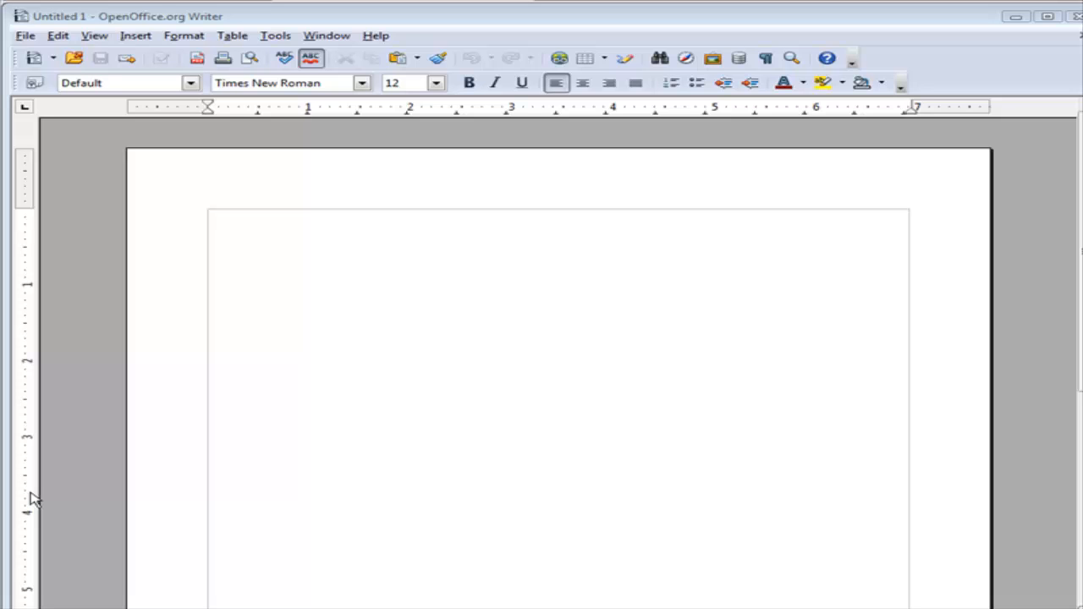
{"action": "mouse_move", "coordinate": [32, 493]}
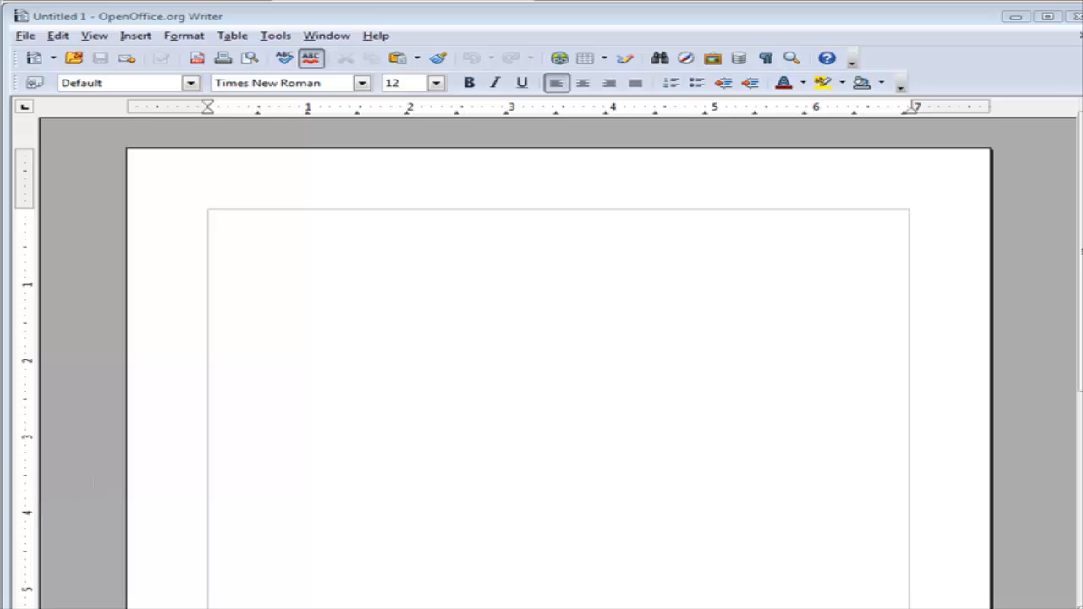
Bring up the File > Open dialog from the blank Untitled 1 document
{"action": "left_click", "coordinate": [24, 34]}
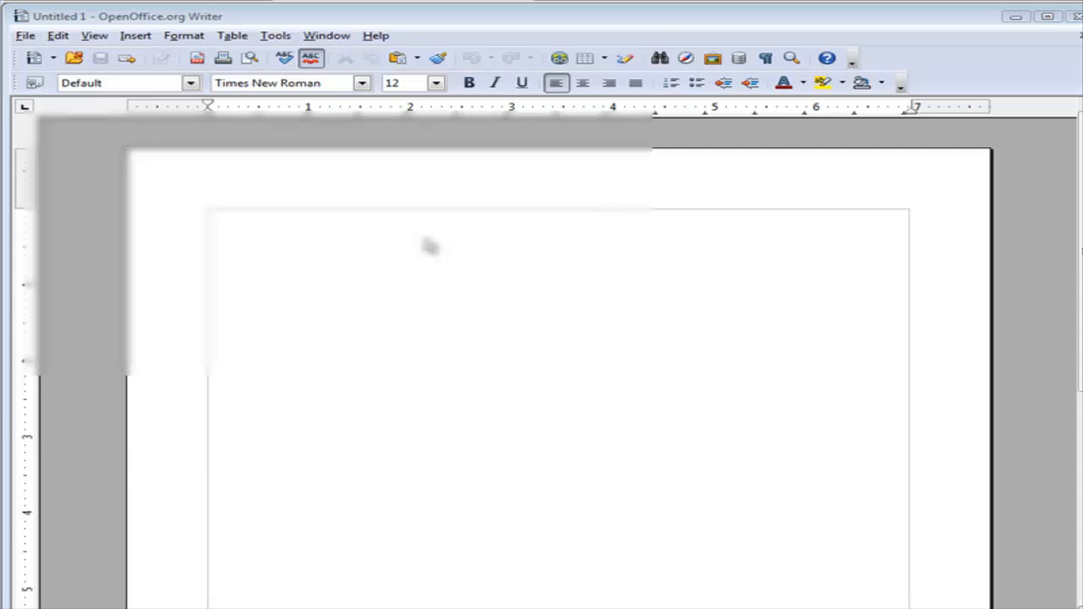
{"action": "left_click", "coordinate": [72, 57]}
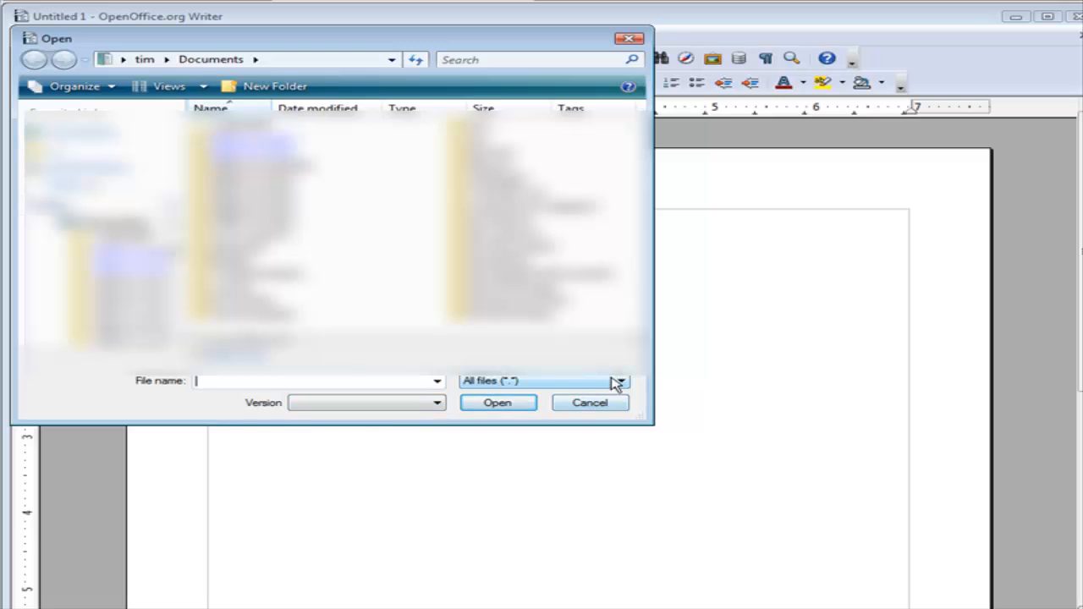
Browse the Files of type list of supported formats in the Open dialog
{"action": "left_click", "coordinate": [619, 381]}
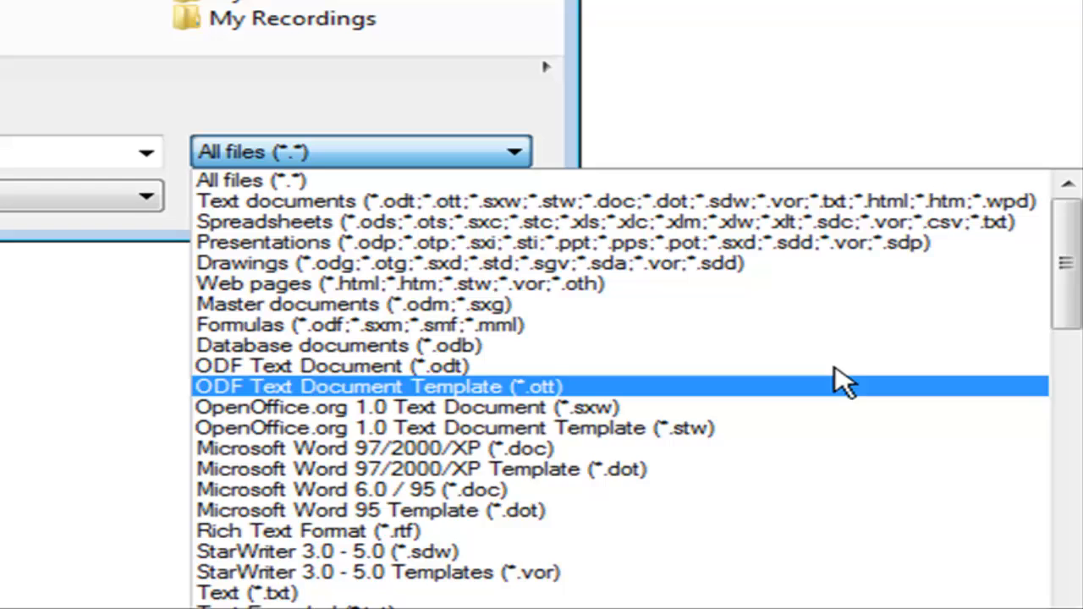
{"action": "mouse_move", "coordinate": [643, 345]}
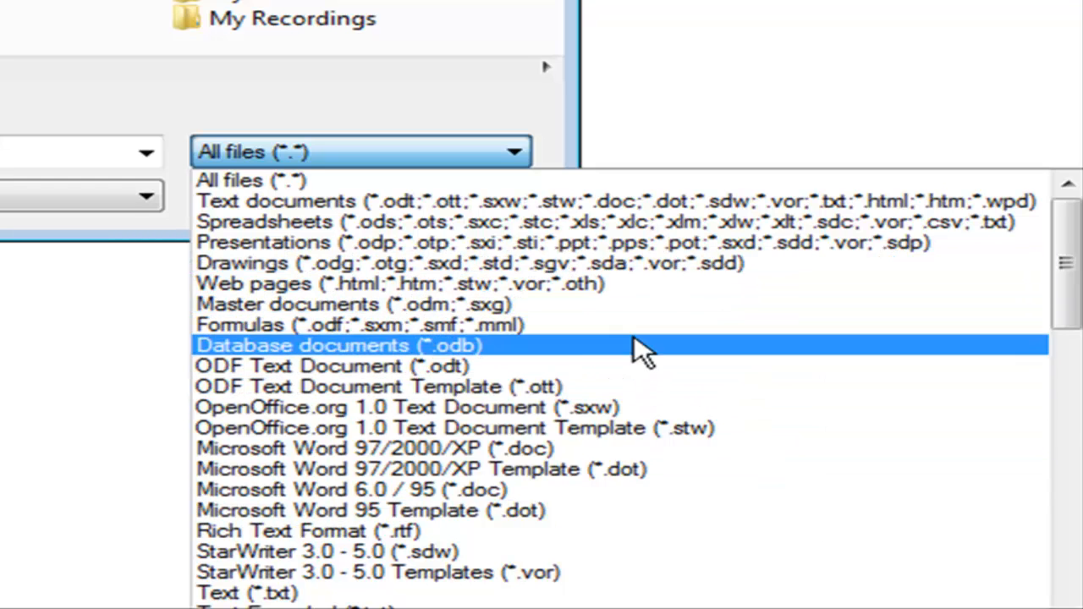
{"action": "scroll", "scroll_direction": "down", "scroll_amount": 3}
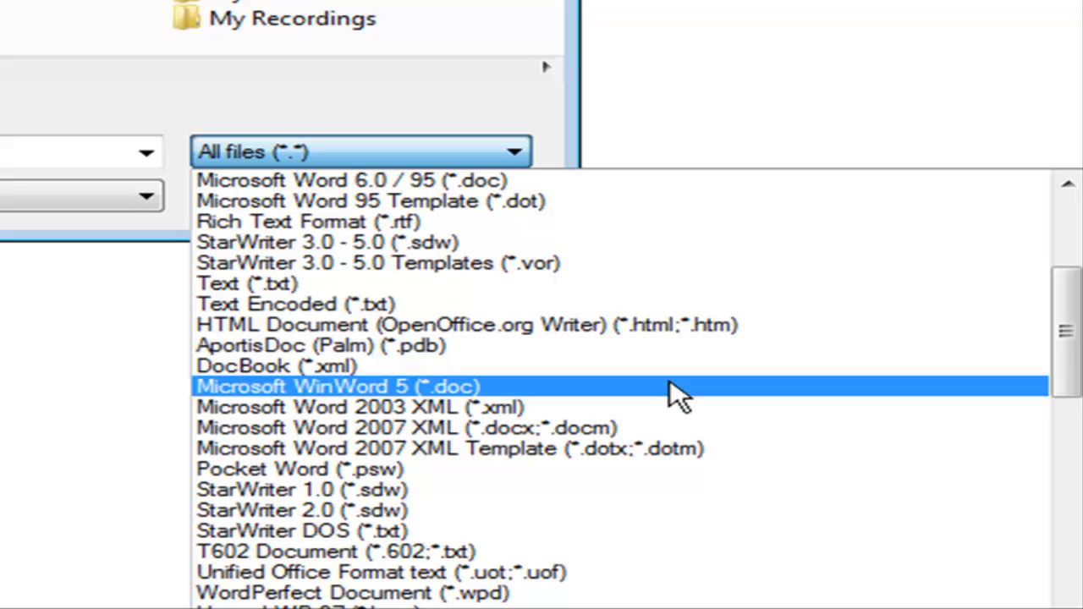
{"action": "scroll", "scroll_direction": "down", "scroll_amount": 3}
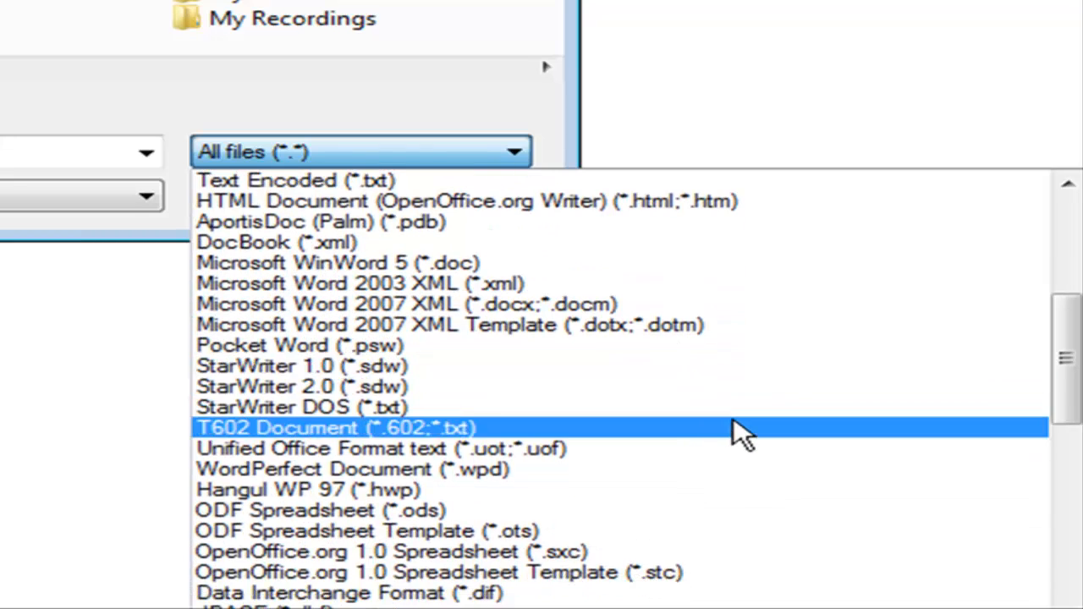
{"action": "scroll", "scroll_direction": "down", "scroll_amount": 3}
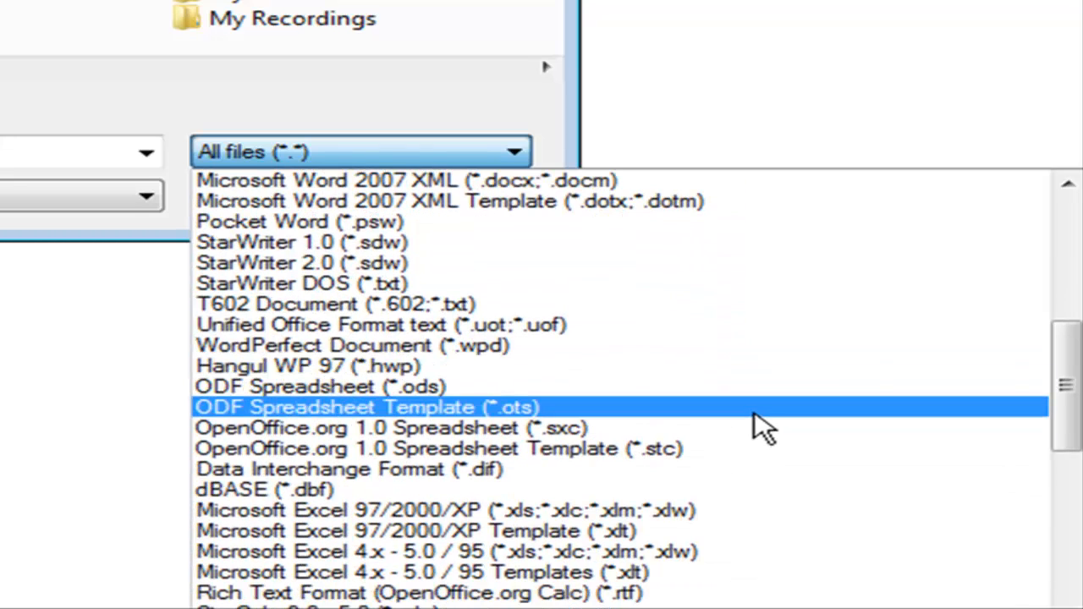
{"action": "scroll", "scroll_direction": "down", "scroll_amount": 3}
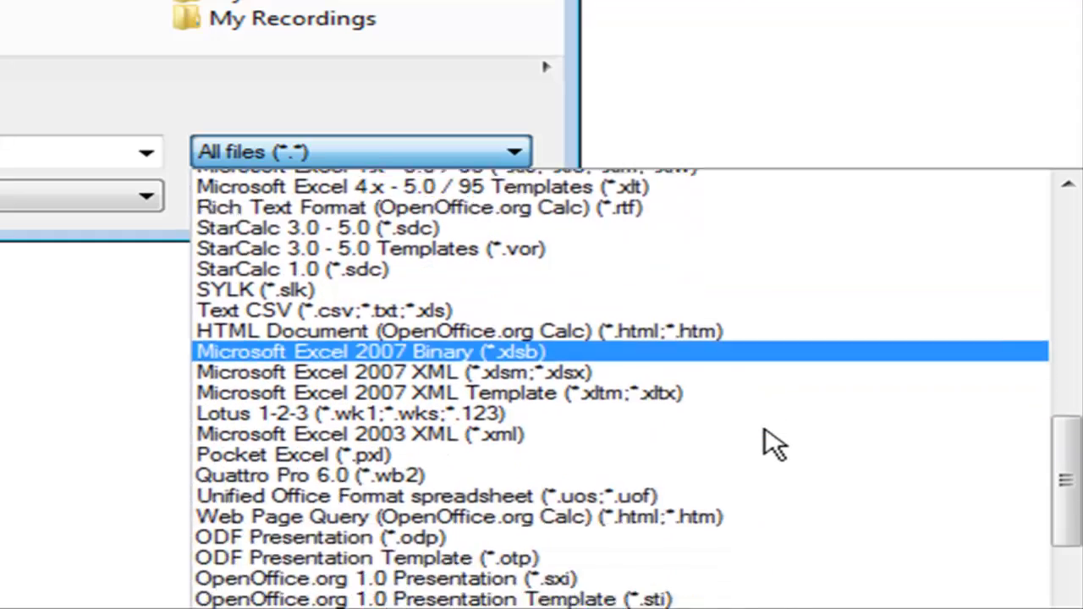
{"action": "scroll", "scroll_direction": "down", "scroll_amount": 3}
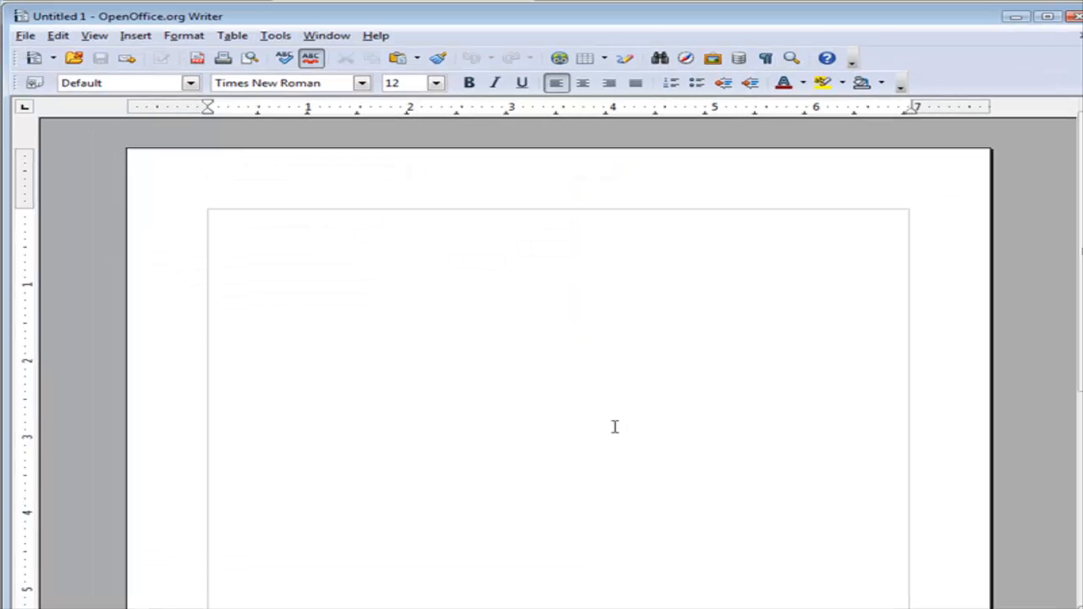
{"action": "mouse_move", "coordinate": [608, 420]}
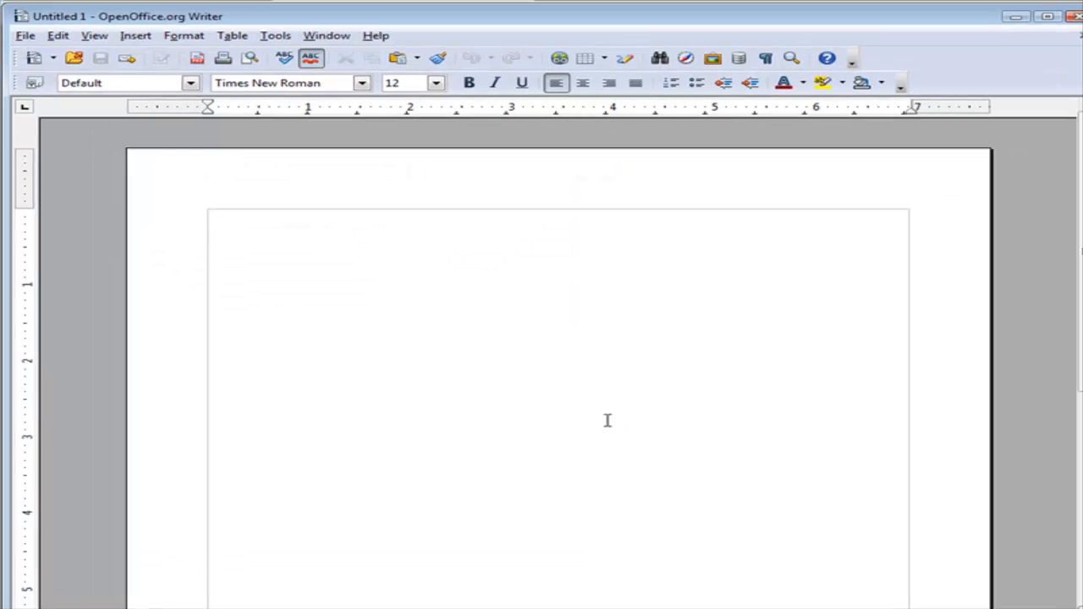
{"action": "mouse_move", "coordinate": [620, 397]}
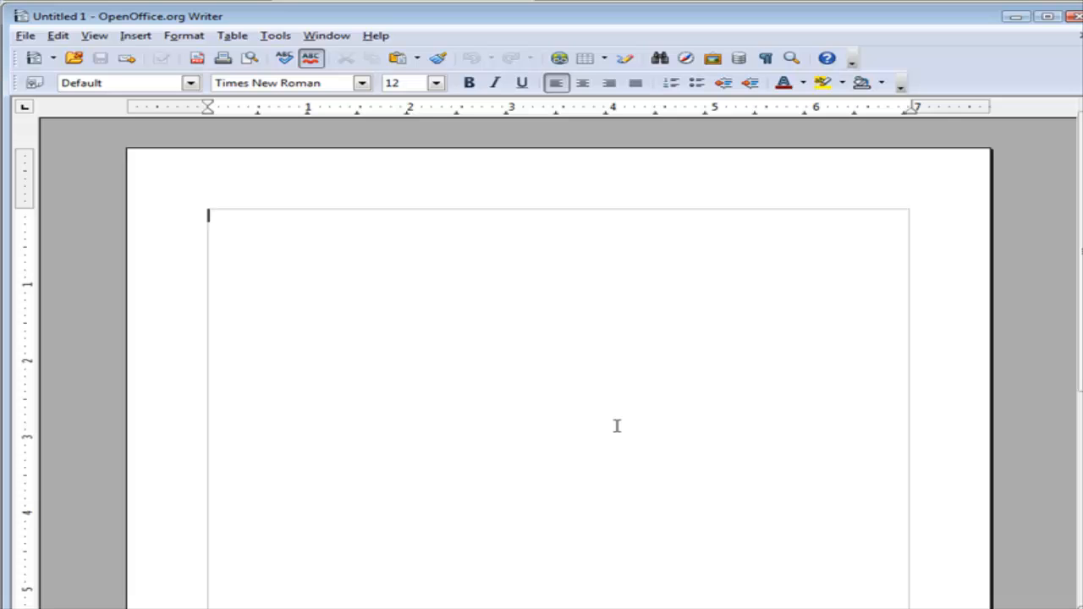
{"action": "mouse_move", "coordinate": [618, 433]}
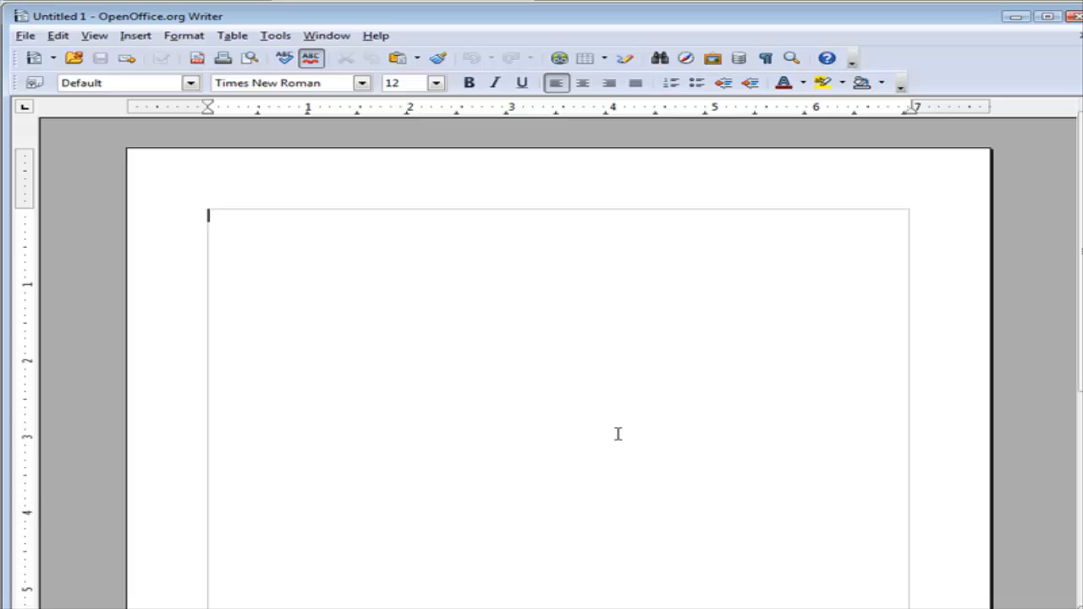
{"action": "mouse_move", "coordinate": [599, 325]}
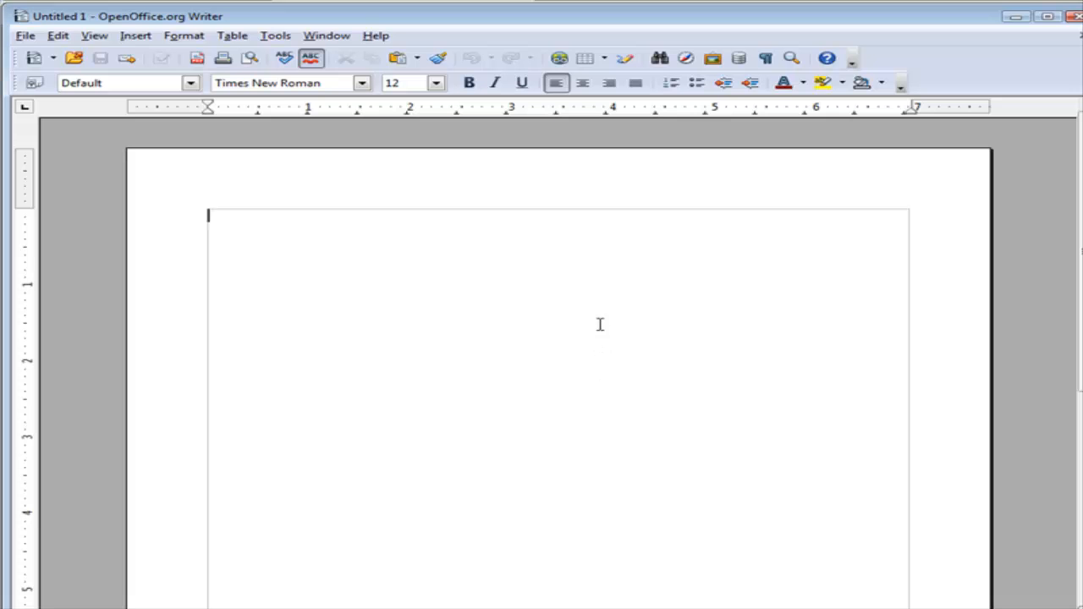
{"action": "mouse_move", "coordinate": [522, 152]}
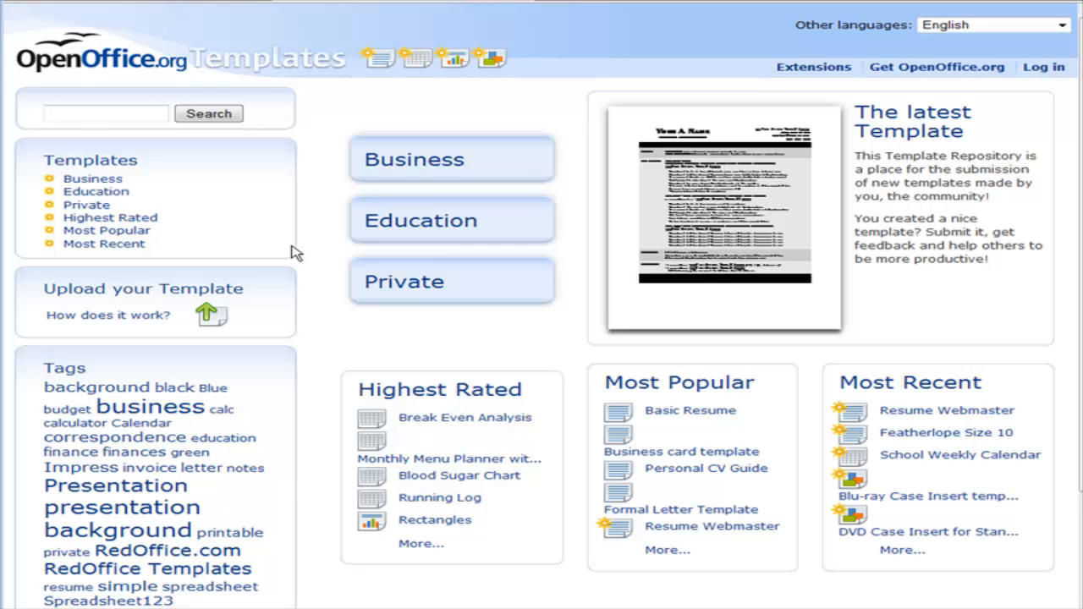
{"action": "mouse_move", "coordinate": [582, 267]}
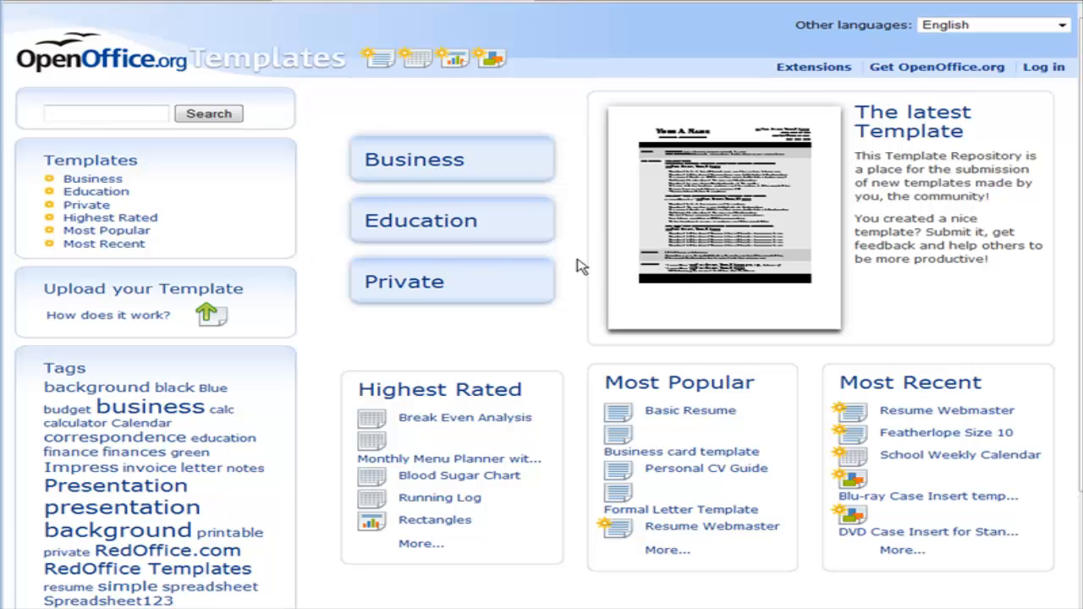
{"action": "mouse_move", "coordinate": [279, 236]}
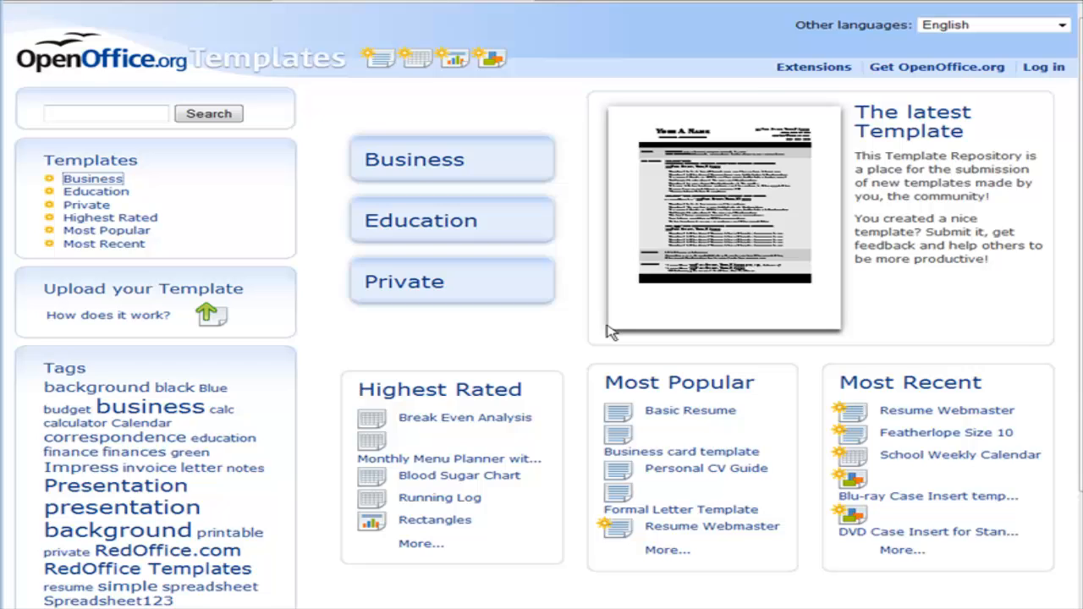
Show the Business templates category with its subcategories on the OpenOffice.org Templates site
{"action": "left_click", "coordinate": [450, 159]}
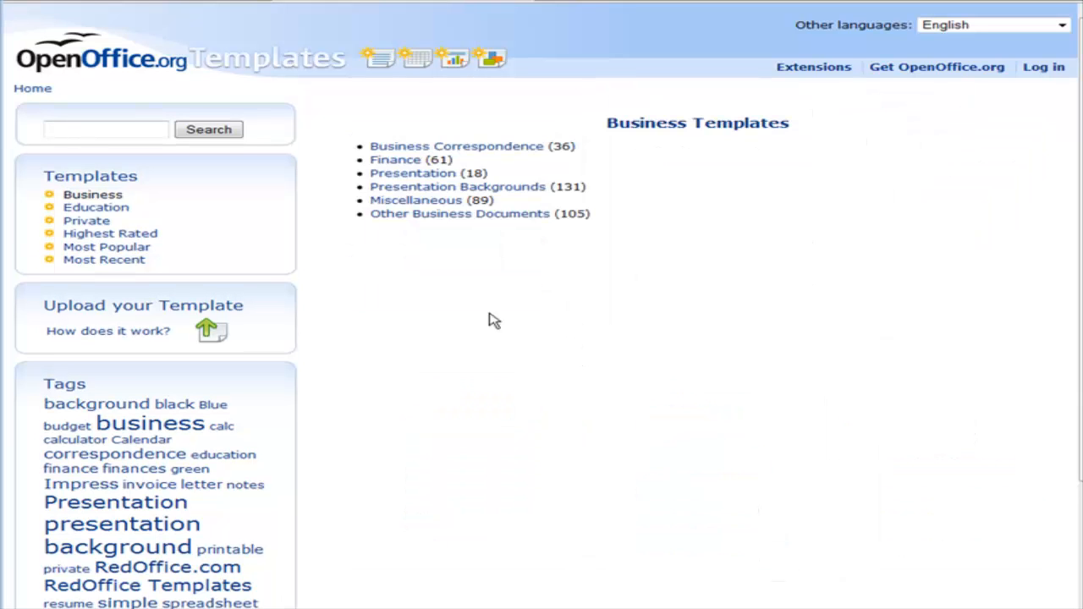
{"action": "mouse_move", "coordinate": [474, 145]}
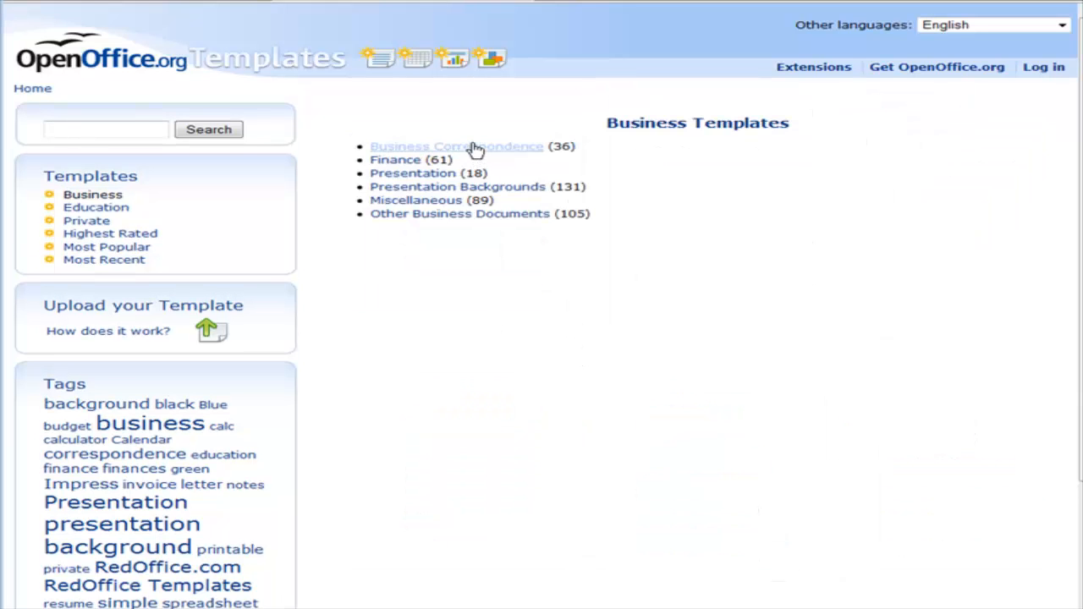
{"action": "mouse_move", "coordinate": [431, 261]}
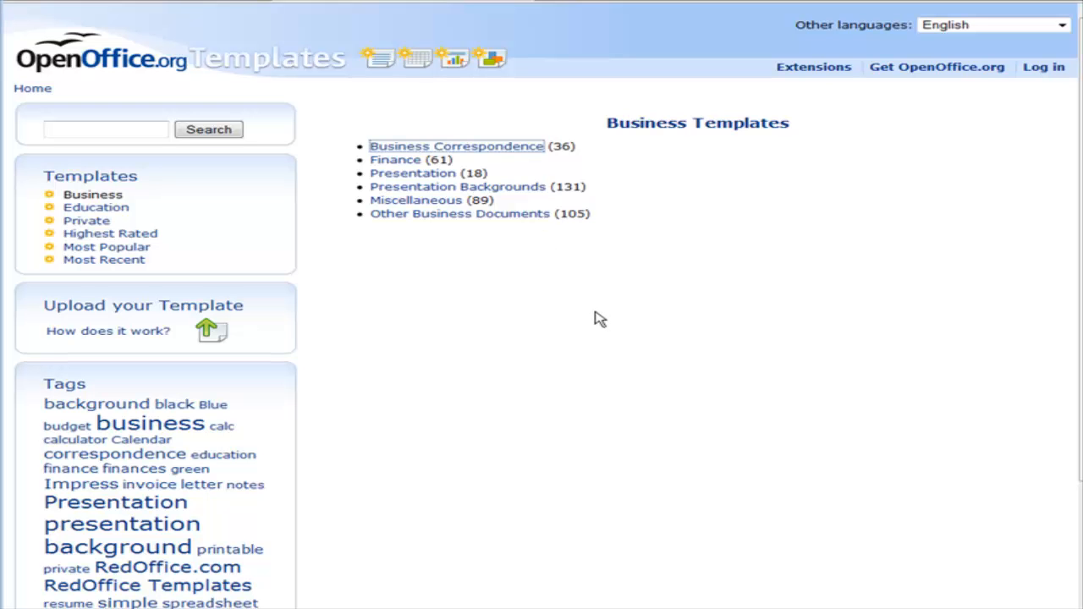
{"action": "left_click", "coordinate": [457, 145]}
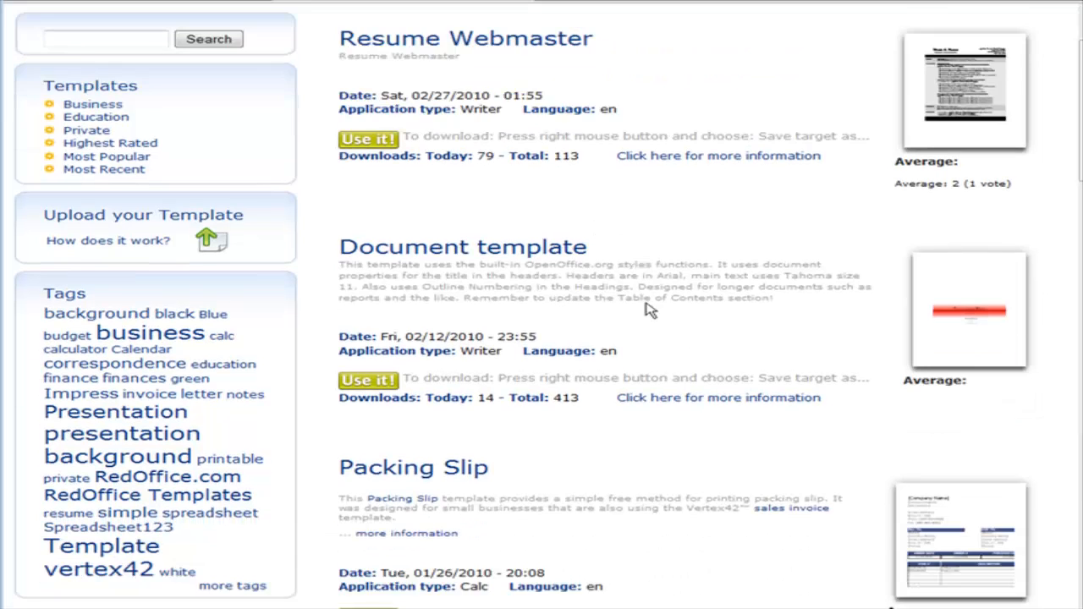
{"action": "scroll", "scroll_direction": "down", "scroll_amount": 3}
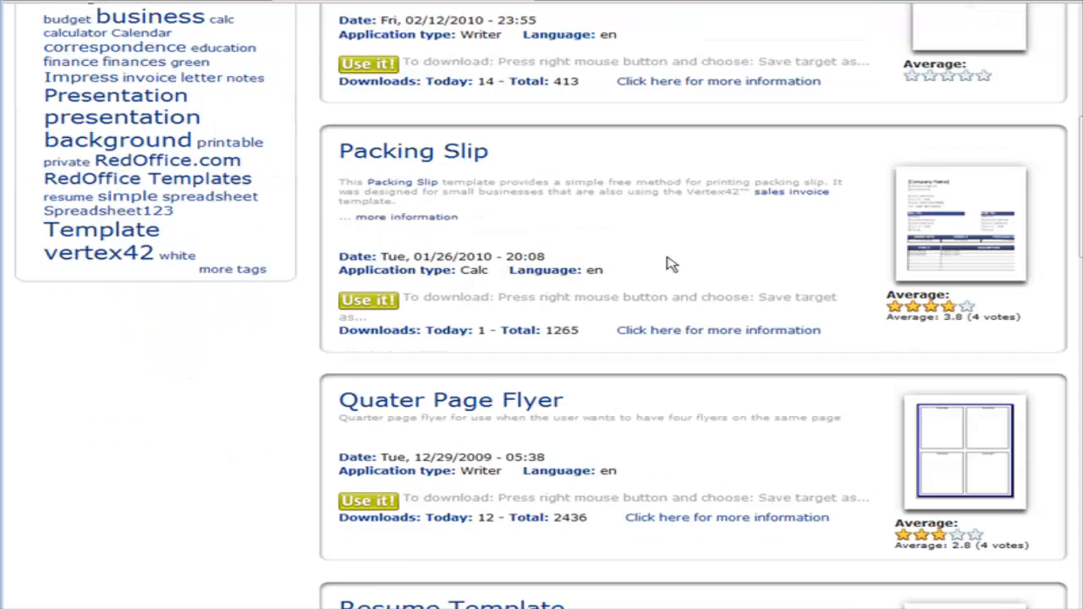
{"action": "scroll", "scroll_direction": "down", "scroll_amount": 3}
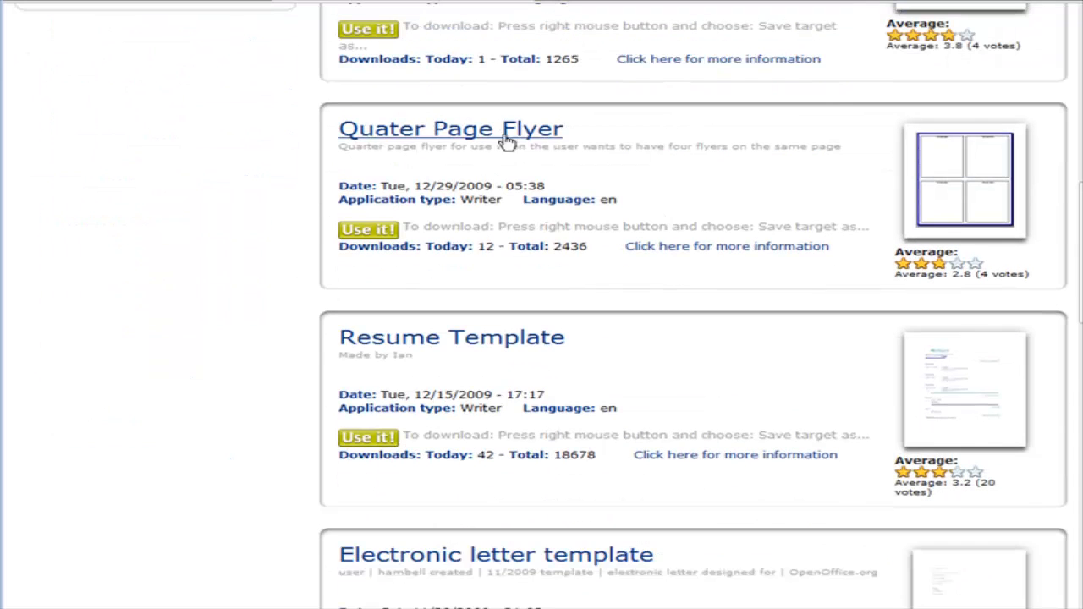
{"action": "mouse_move", "coordinate": [504, 224]}
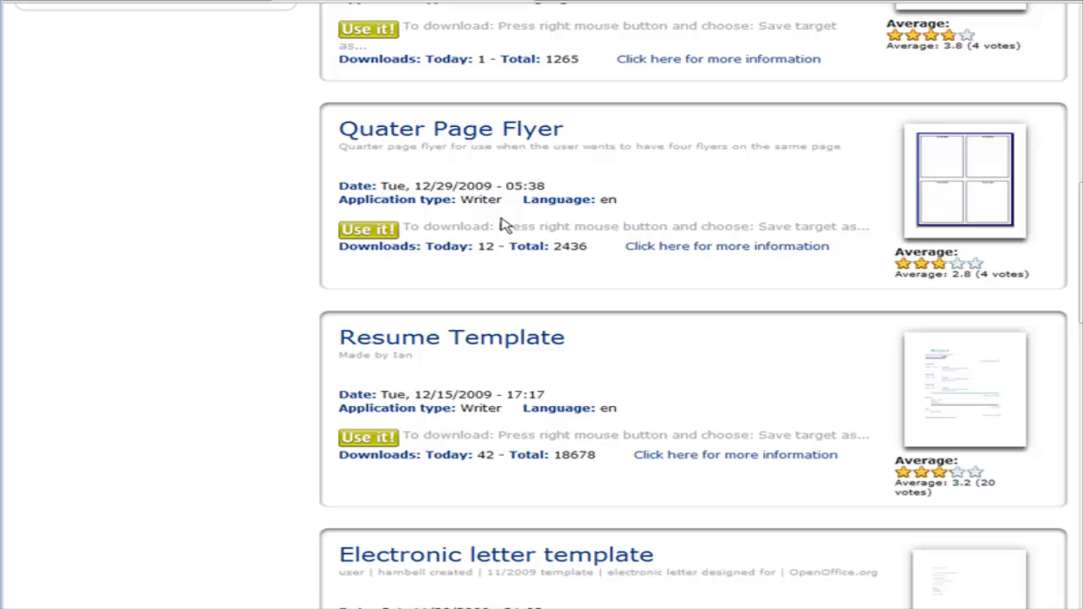
{"action": "mouse_move", "coordinate": [505, 224]}
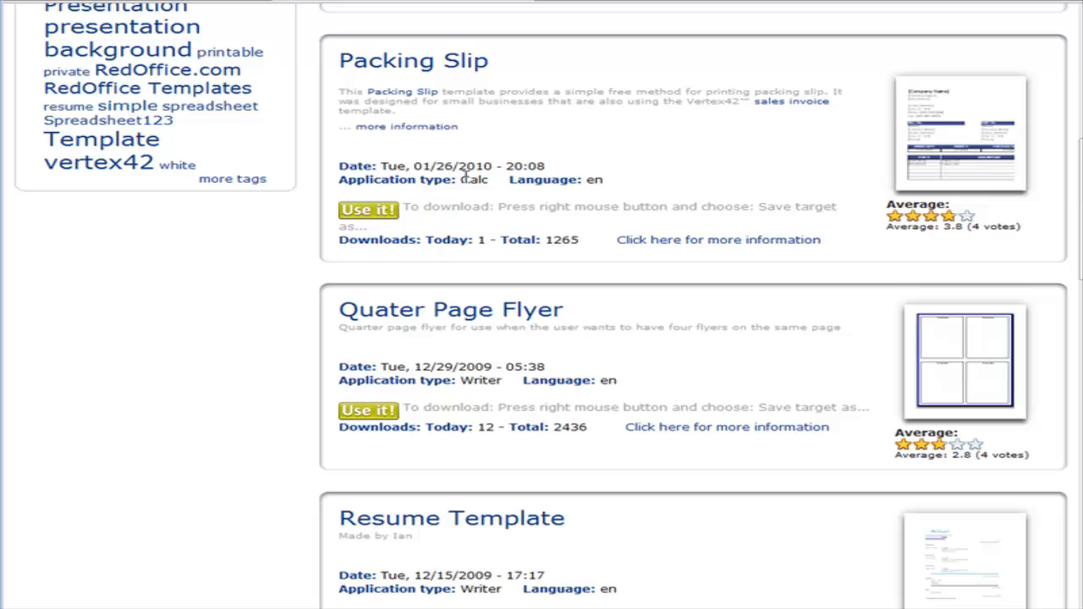
{"action": "double_click", "coordinate": [474, 180]}
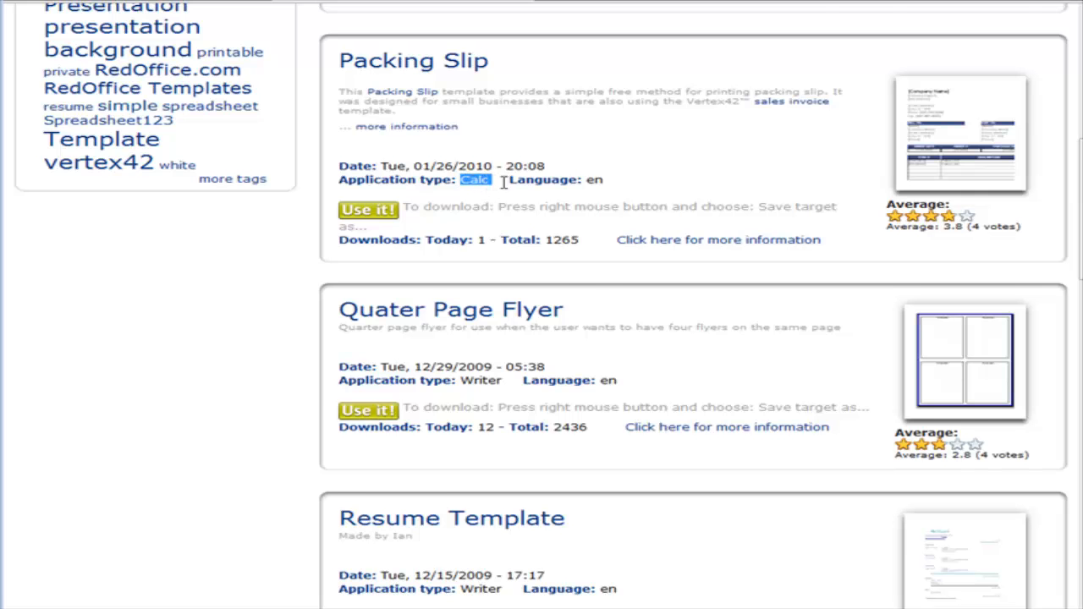
{"action": "scroll", "scroll_direction": "down", "scroll_amount": 3}
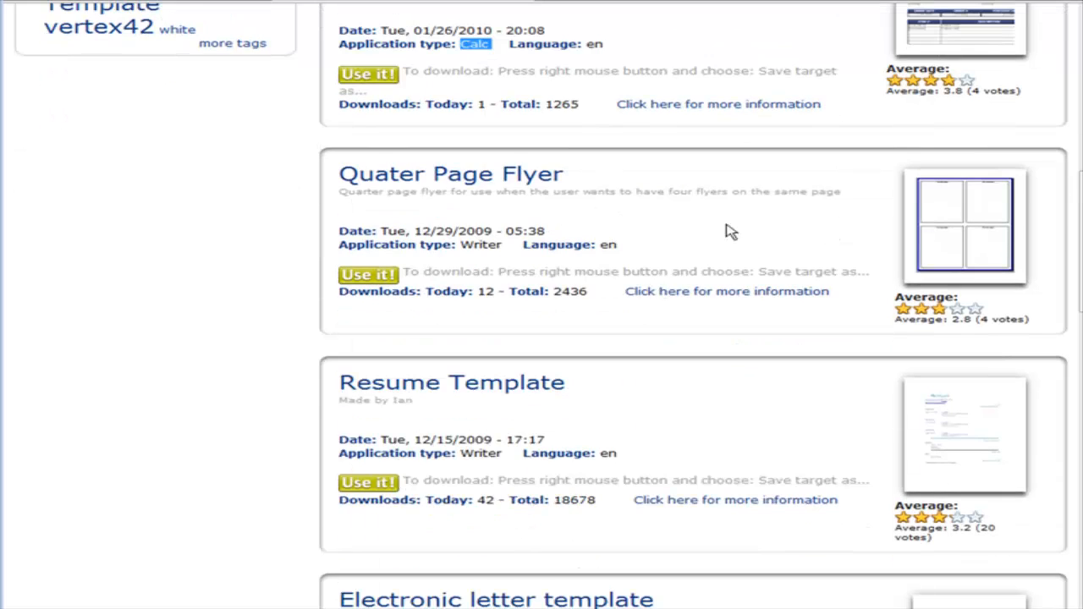
{"action": "scroll", "scroll_direction": "down", "scroll_amount": 3}
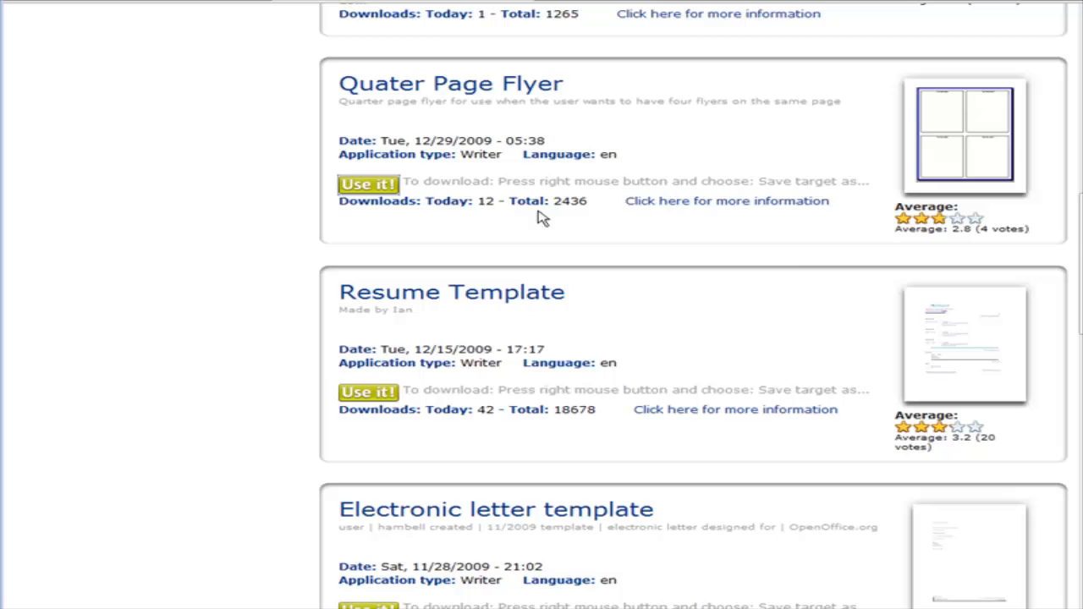
Download Quater Page Flyer.ott via 'Use it!', saving the file to disk
{"action": "left_click", "coordinate": [368, 183]}
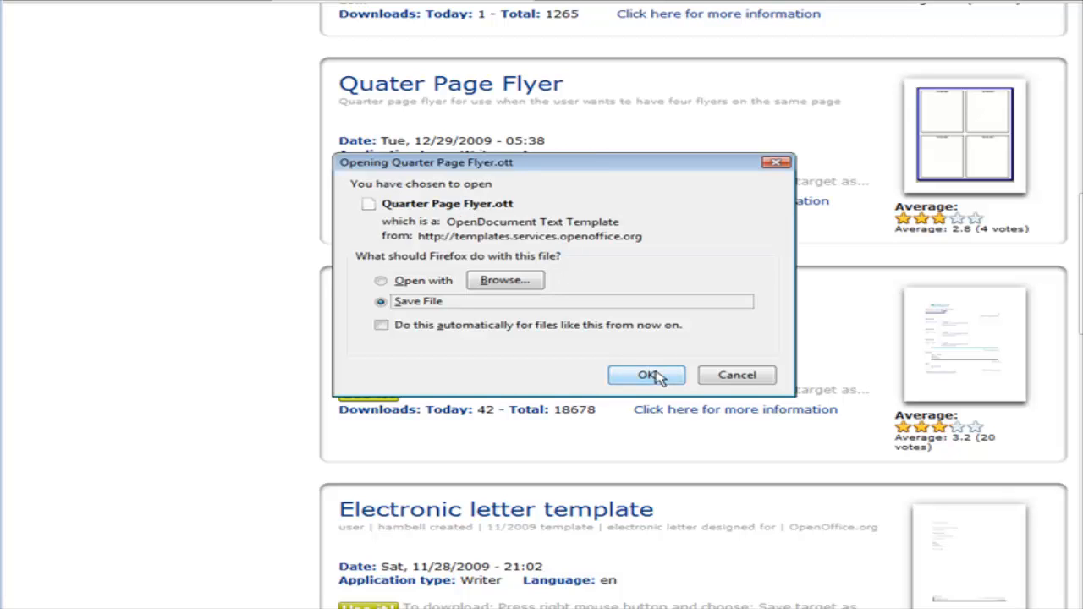
{"action": "mouse_move", "coordinate": [660, 381]}
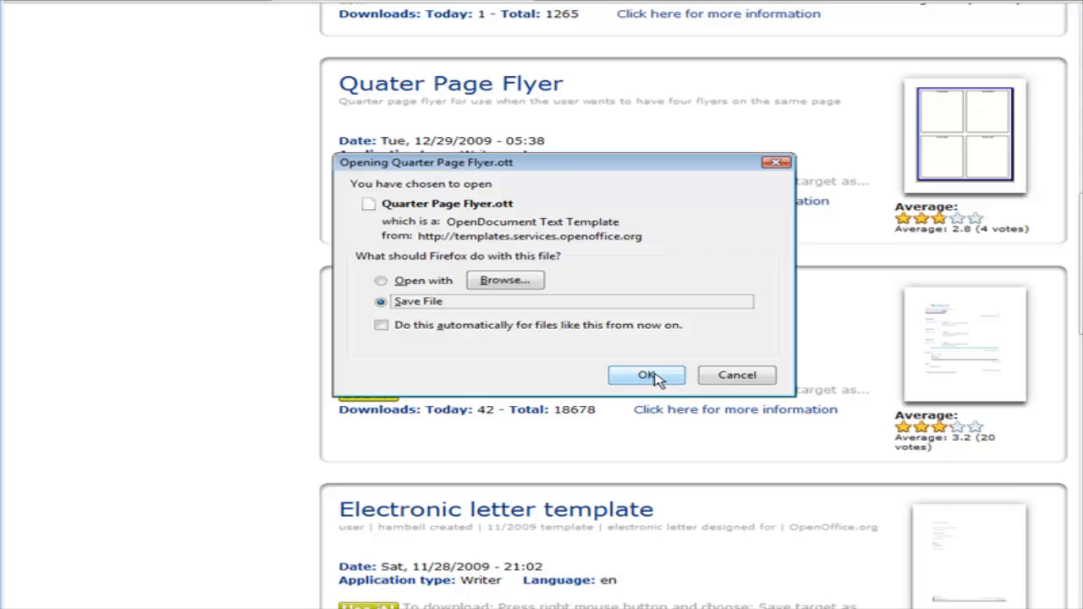
{"action": "mouse_move", "coordinate": [659, 379]}
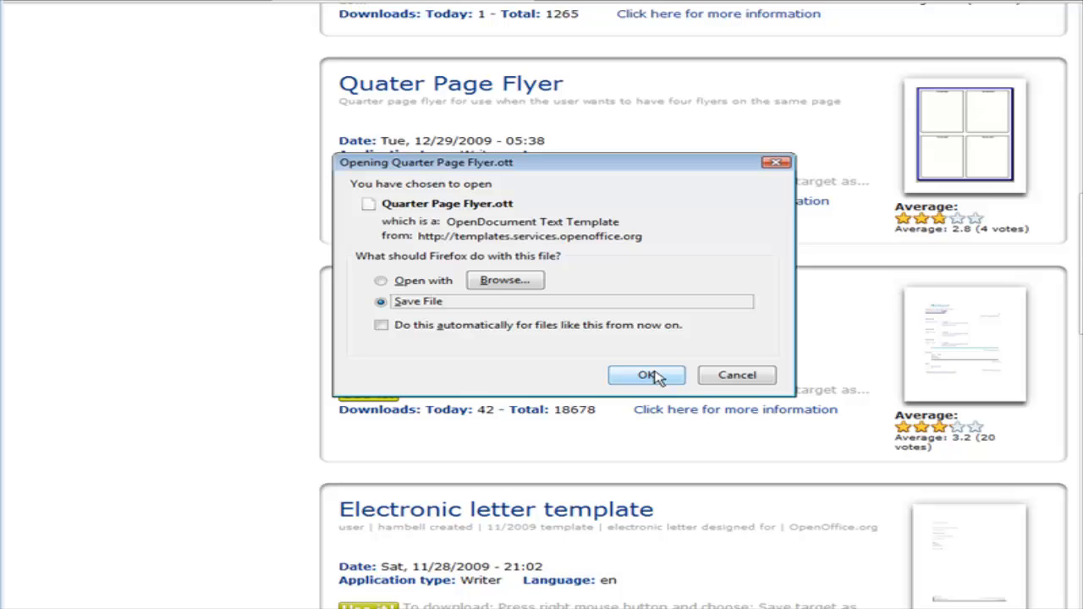
{"action": "left_click", "coordinate": [647, 376]}
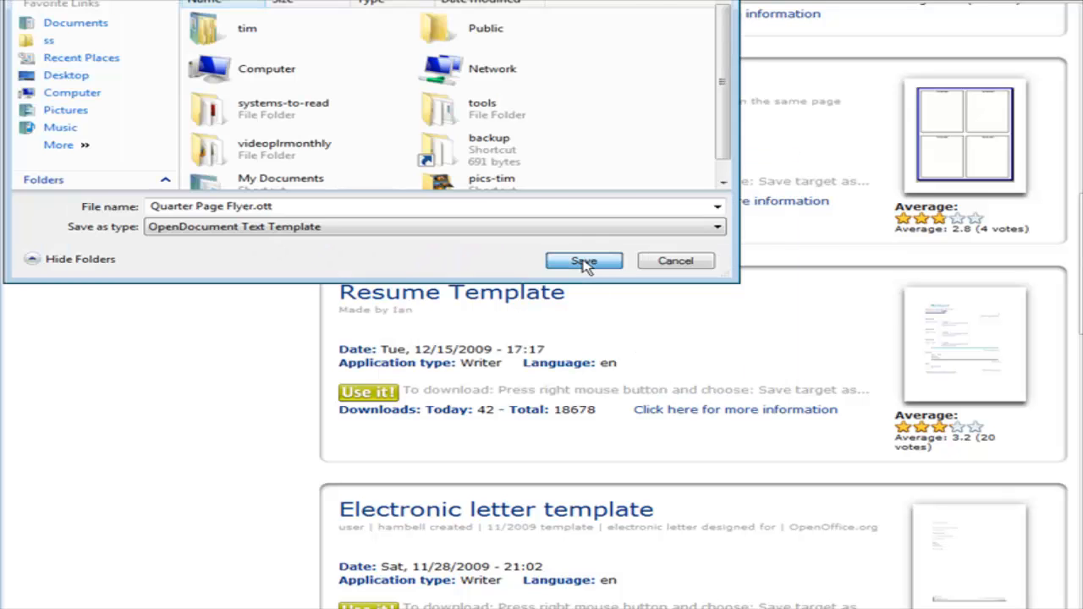
{"action": "left_click", "coordinate": [582, 261]}
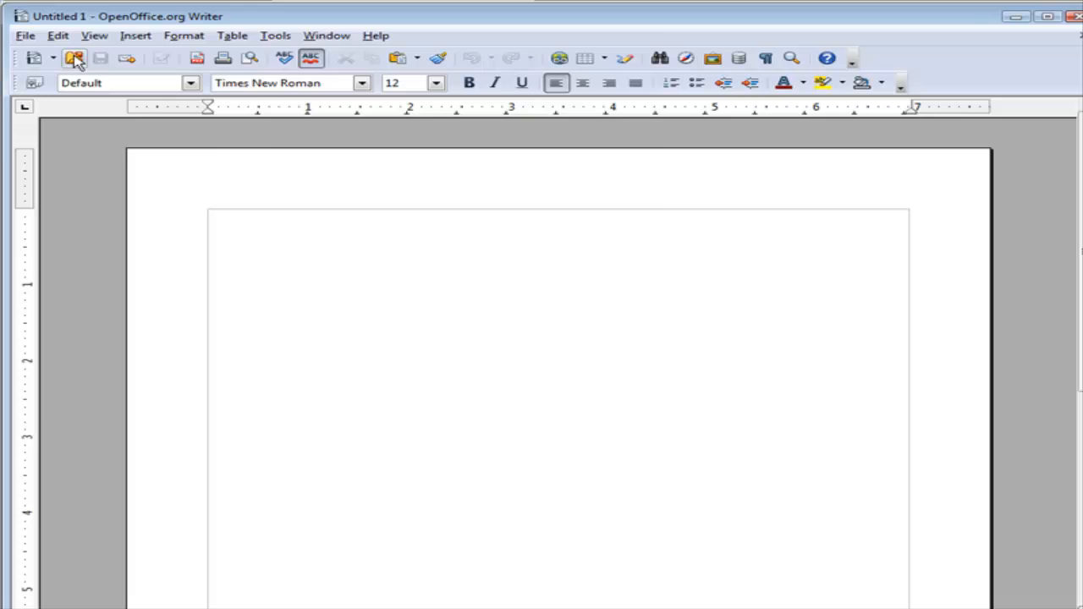
Open Quarter Page Flyer.ott from the Desktop as Untitled 2 with four 'Put text here' boxes
{"action": "left_click", "coordinate": [74, 57]}
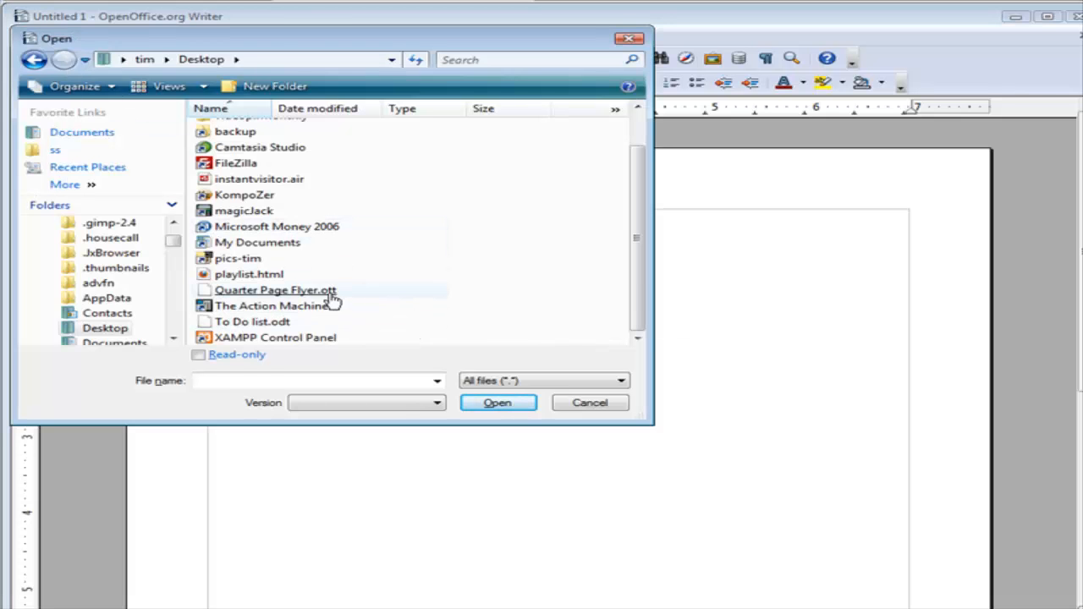
{"action": "left_click", "coordinate": [590, 403]}
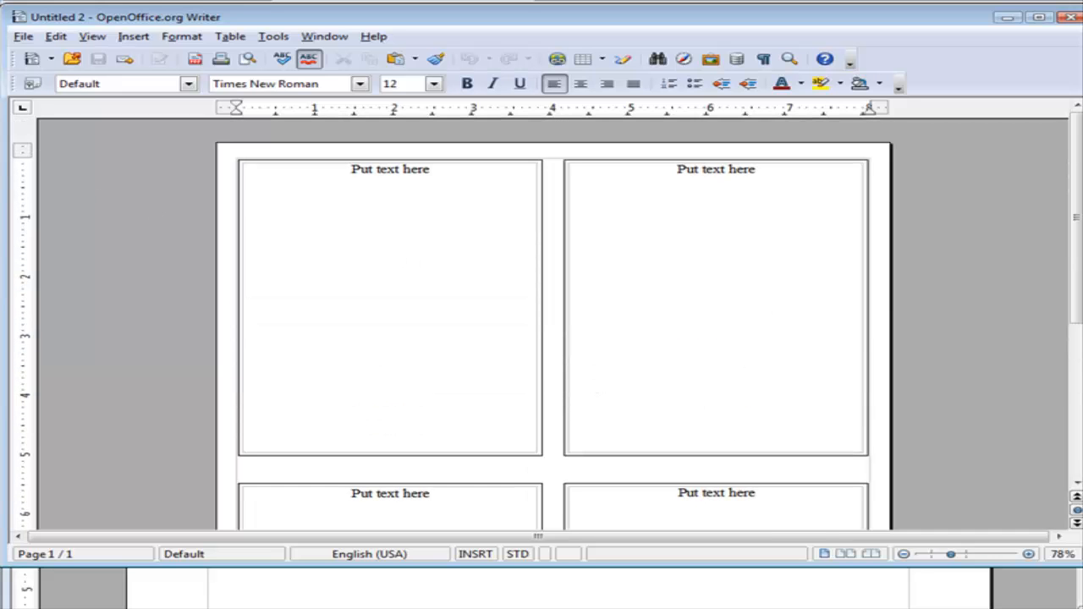
{"action": "left_click", "coordinate": [22, 35]}
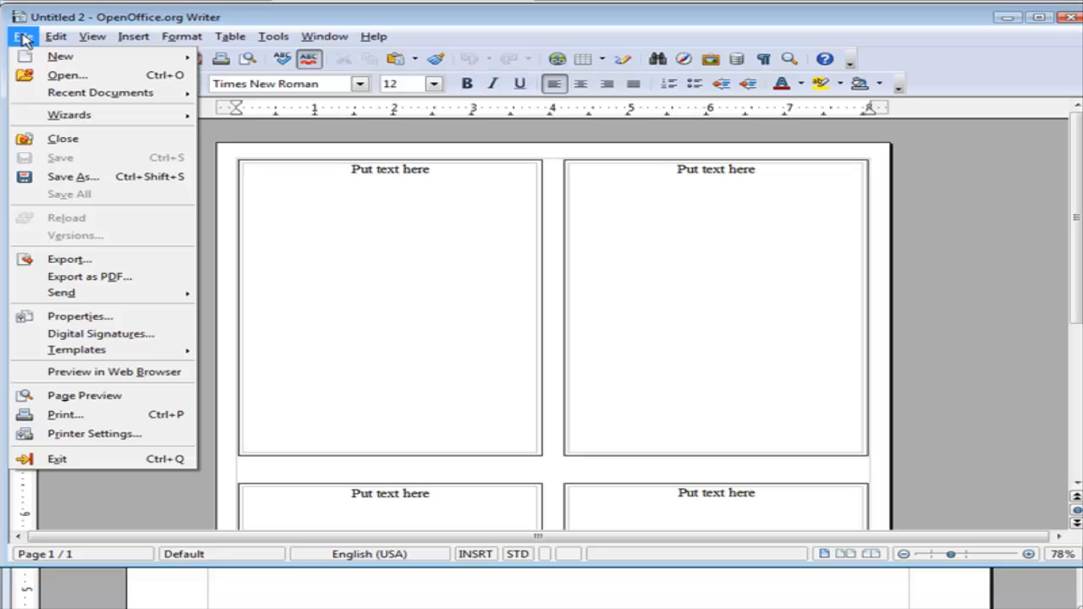
{"action": "mouse_move", "coordinate": [74, 176]}
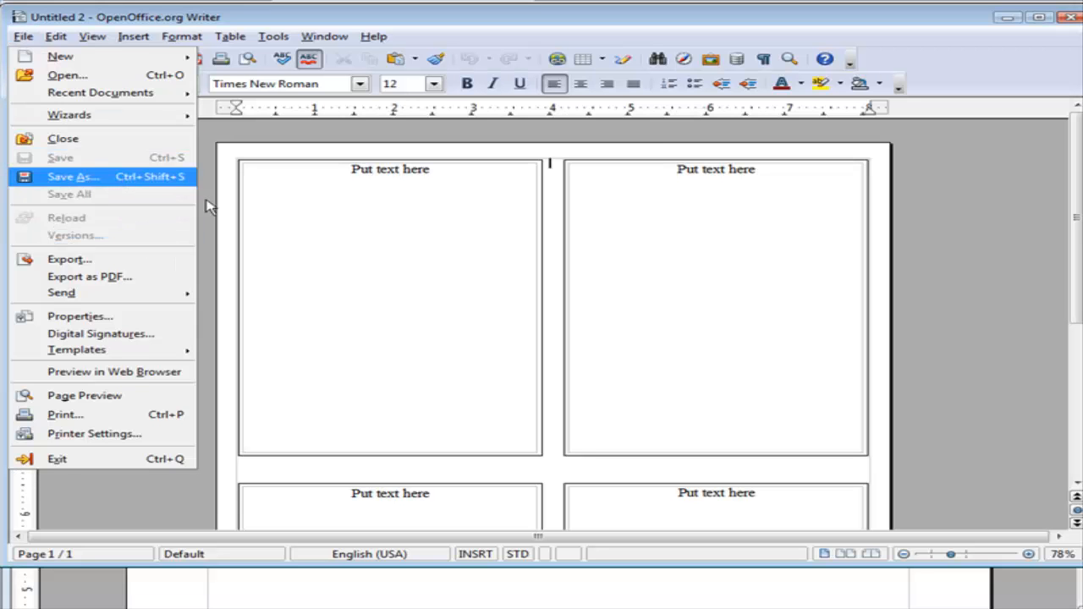
{"action": "left_click", "coordinate": [73, 176]}
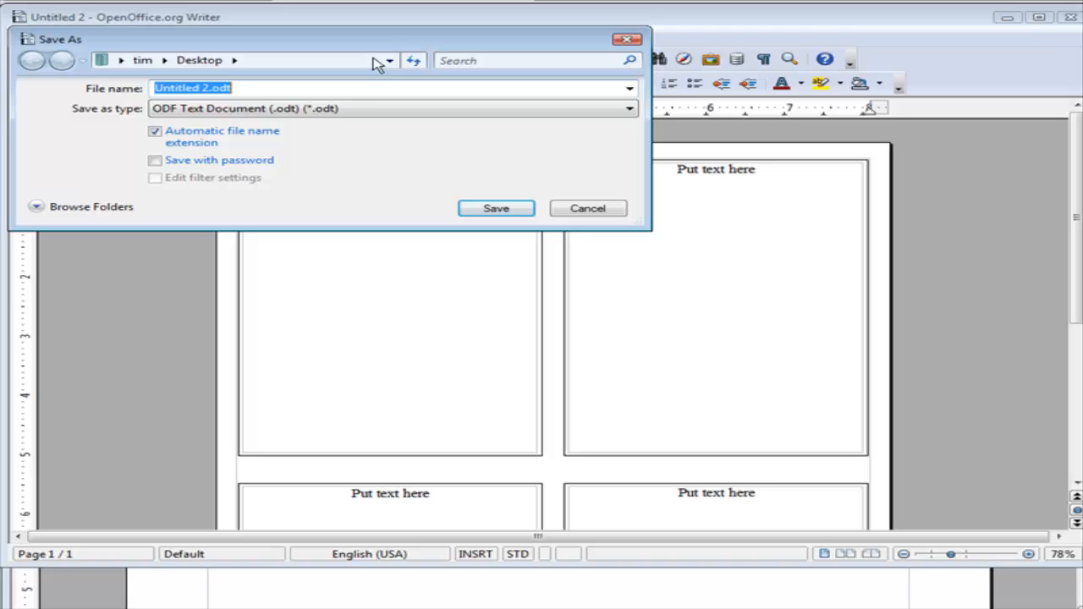
{"action": "mouse_move", "coordinate": [274, 105]}
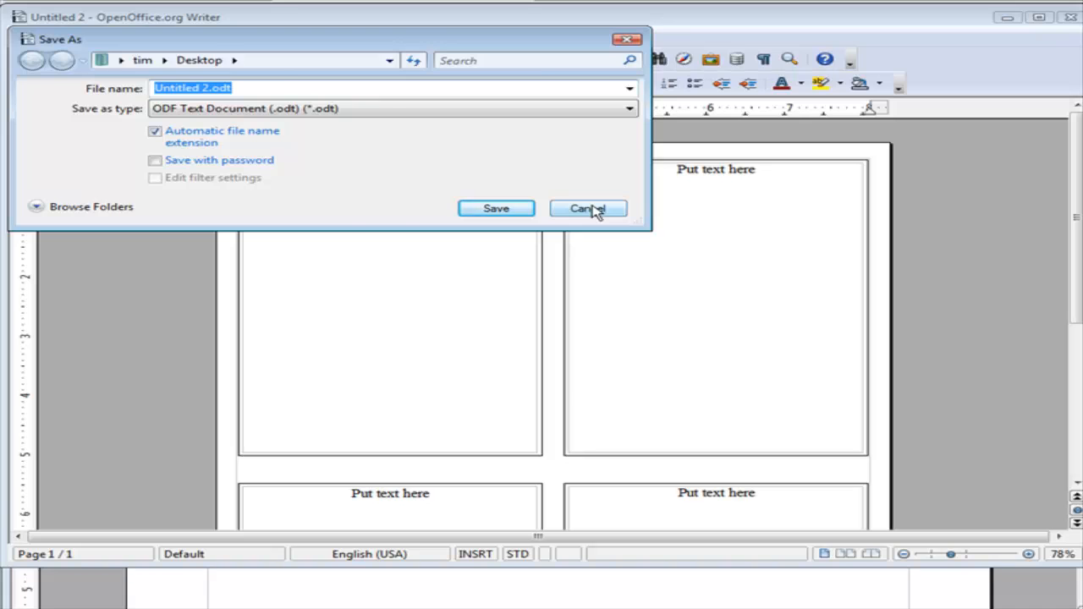
{"action": "left_click", "coordinate": [589, 210]}
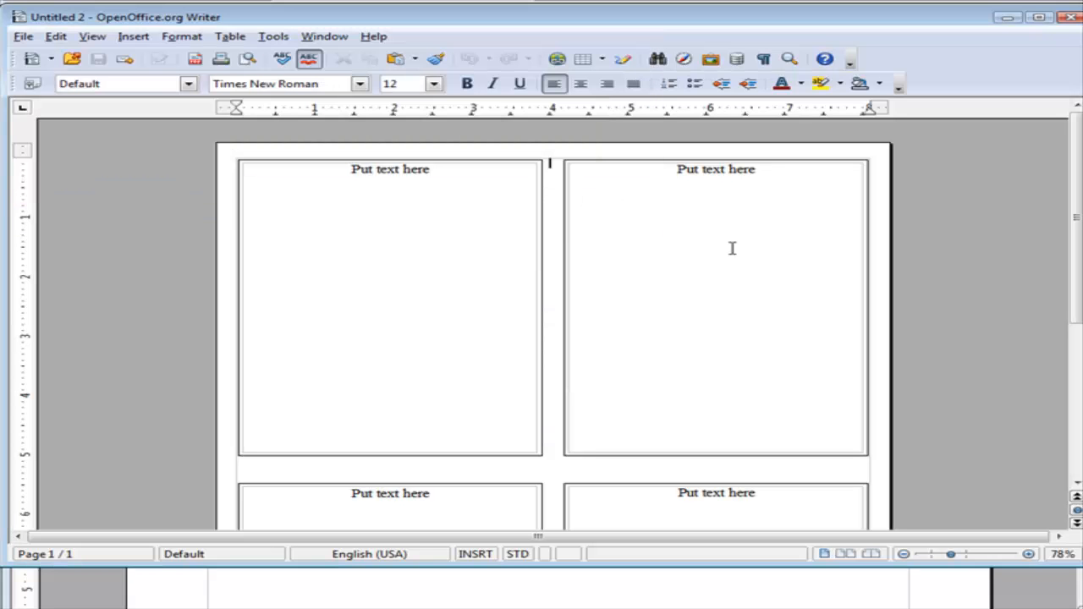